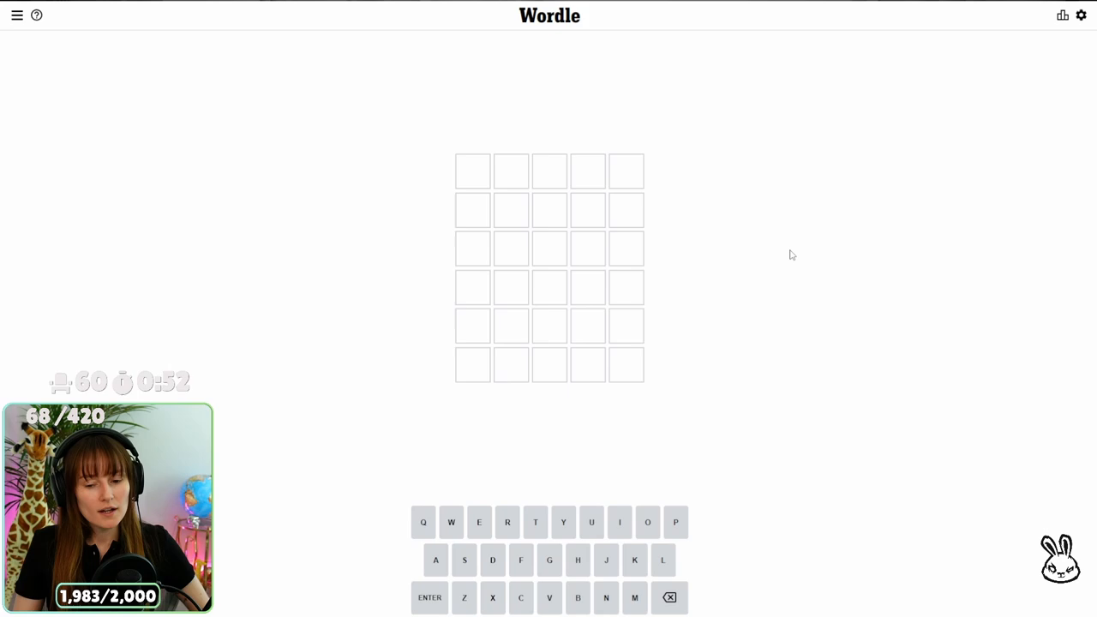
Step: Submit CHASE as the first Wordle guess
type("CHASE")
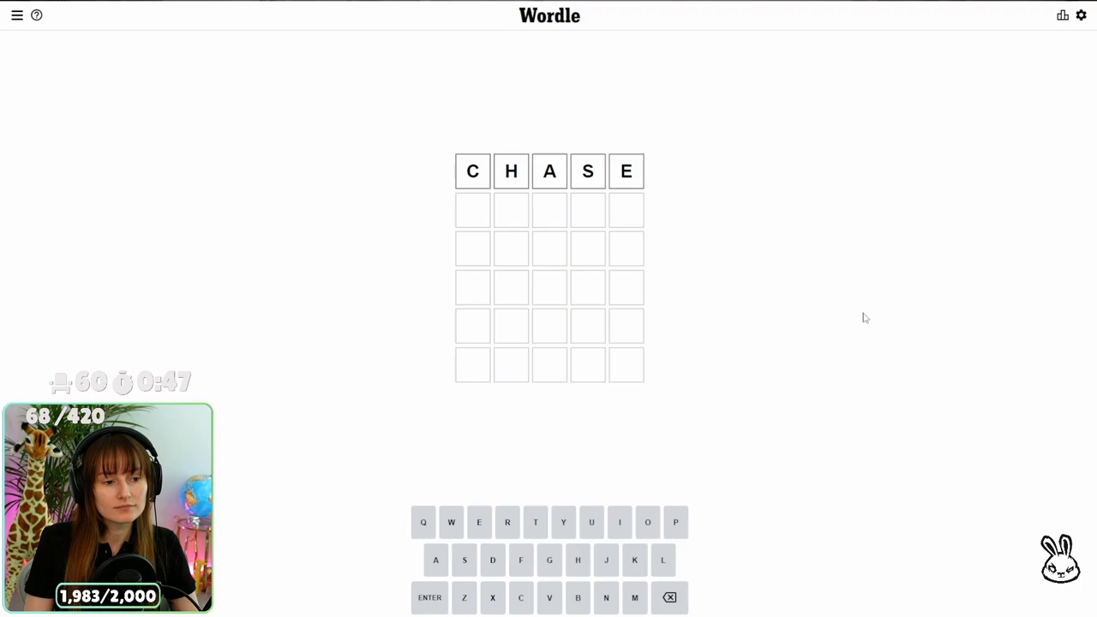
key("Return")
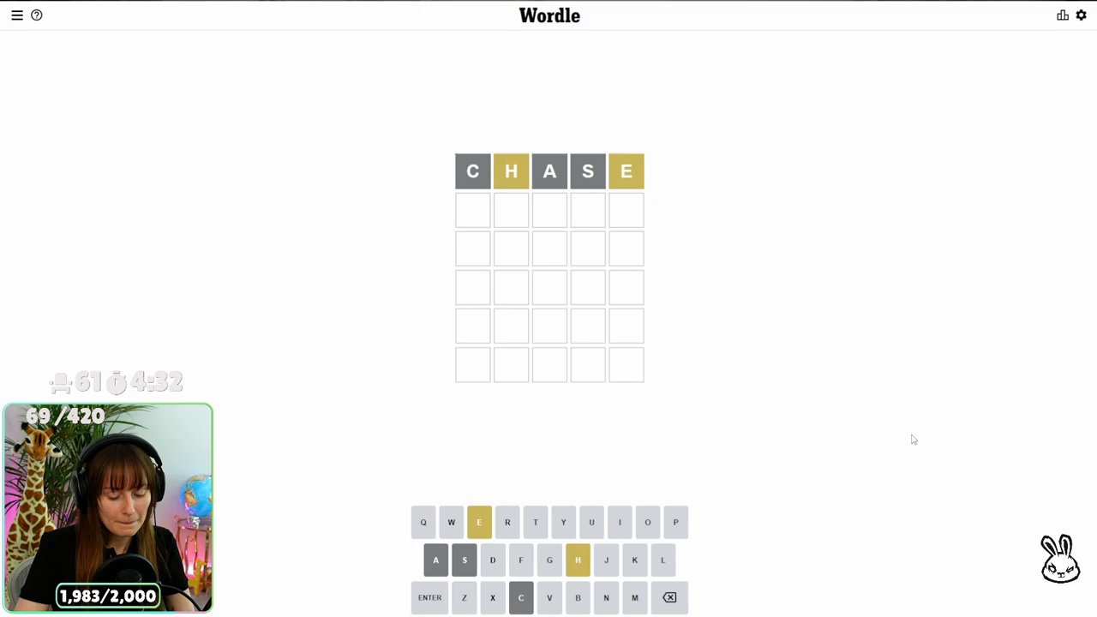
Step: Submit HOMED as the second guess and start HOMEL in the third row
type("HEL")
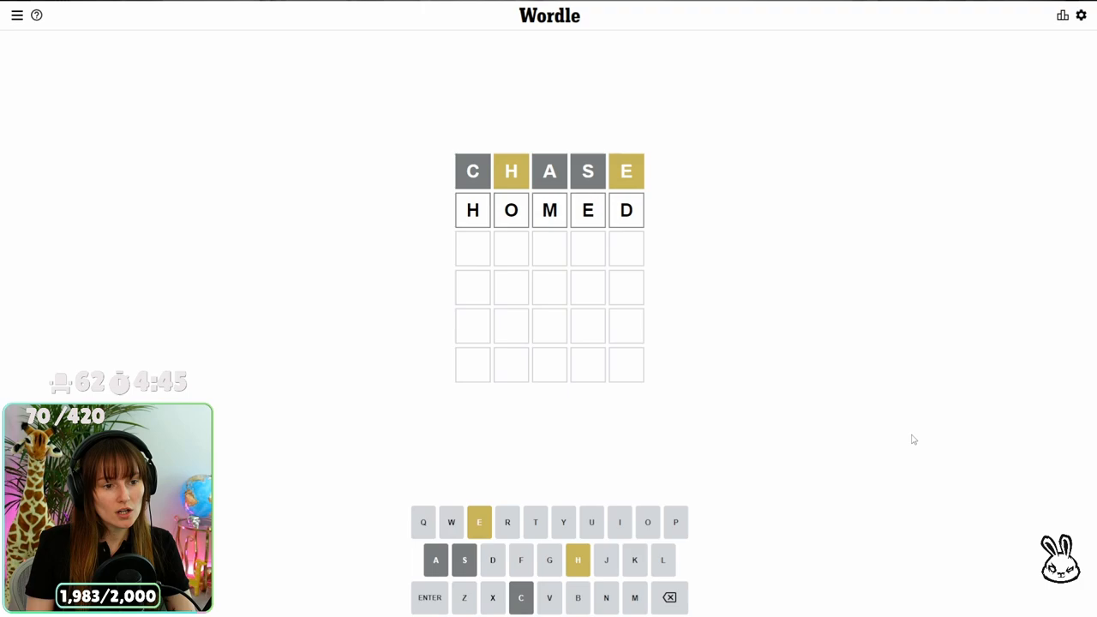
key("Backspace")
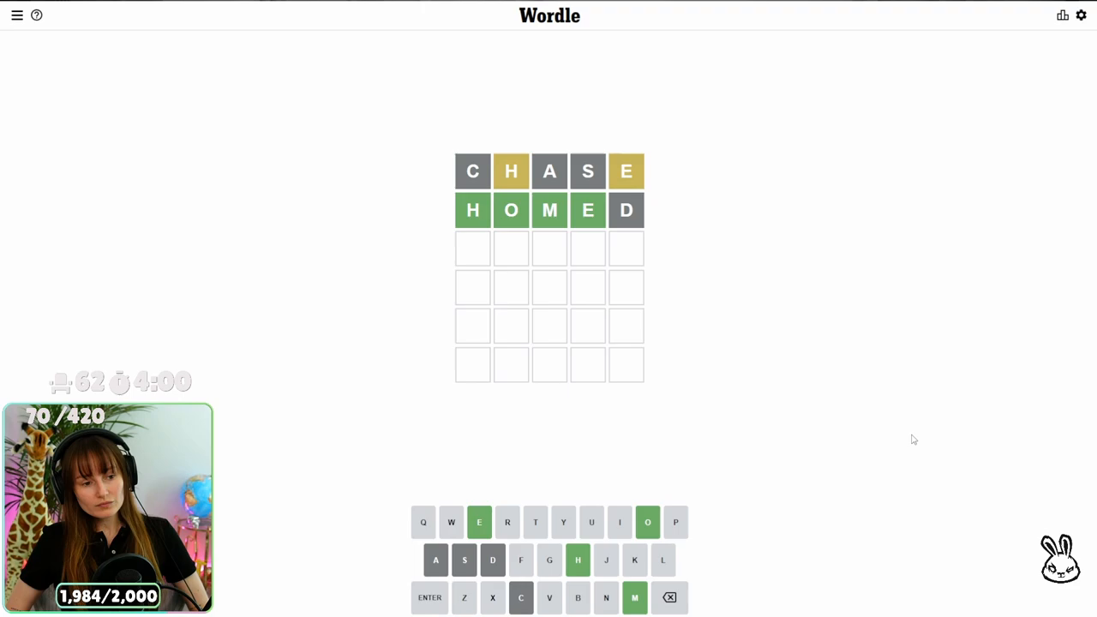
mouse_move(854, 394)
type("HOMEL")
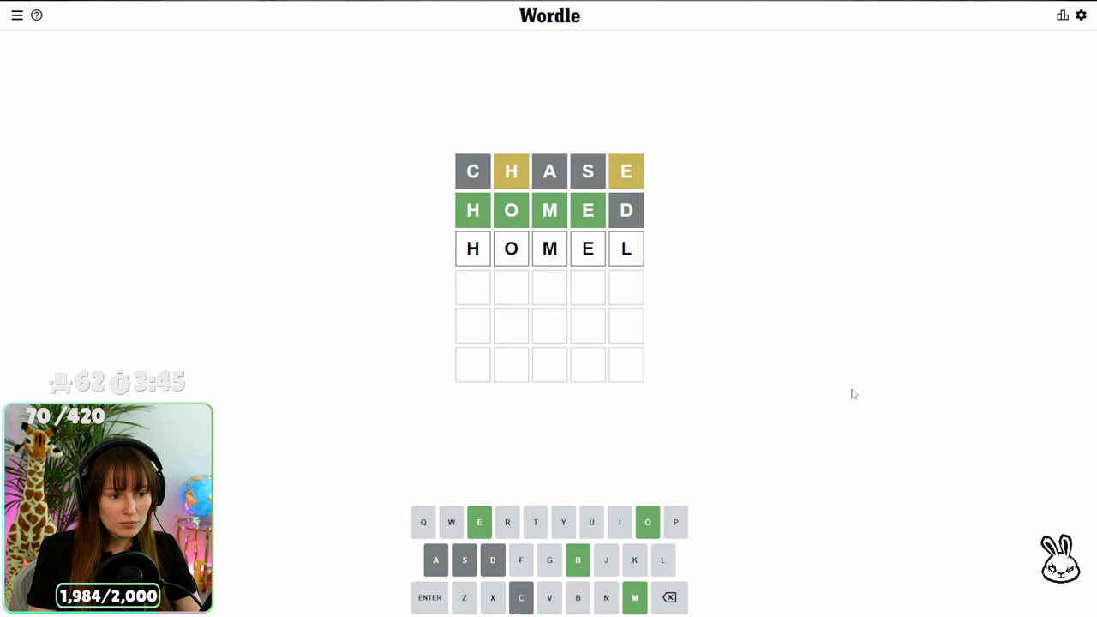
Step: Change HOMEL to HOMEY, submit it, and finish on the fourth guess
left_click(563, 522)
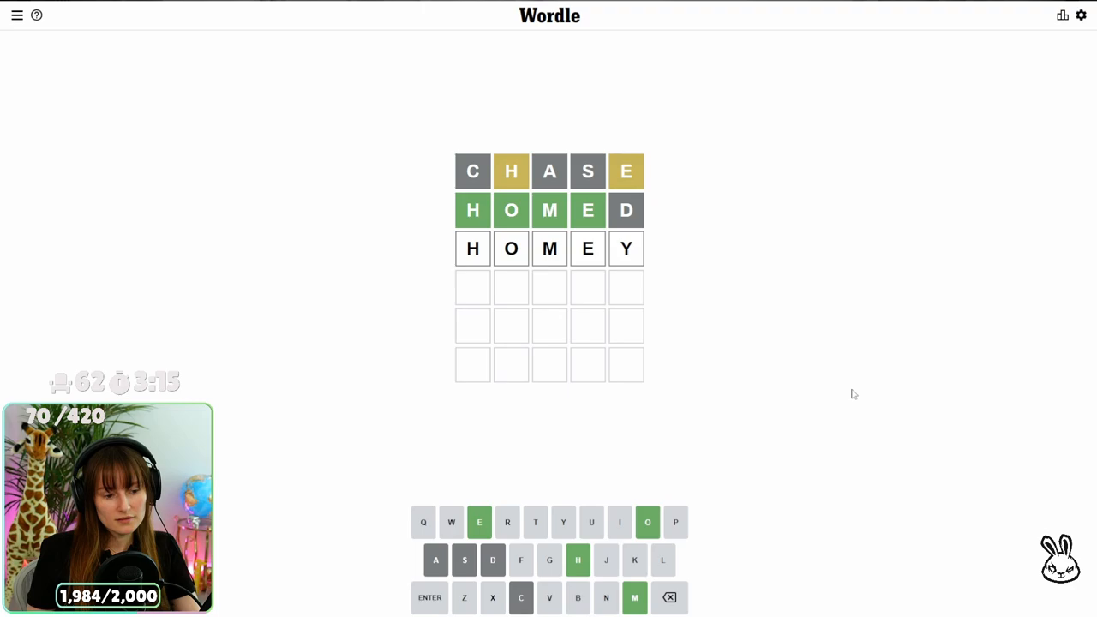
left_click(670, 597)
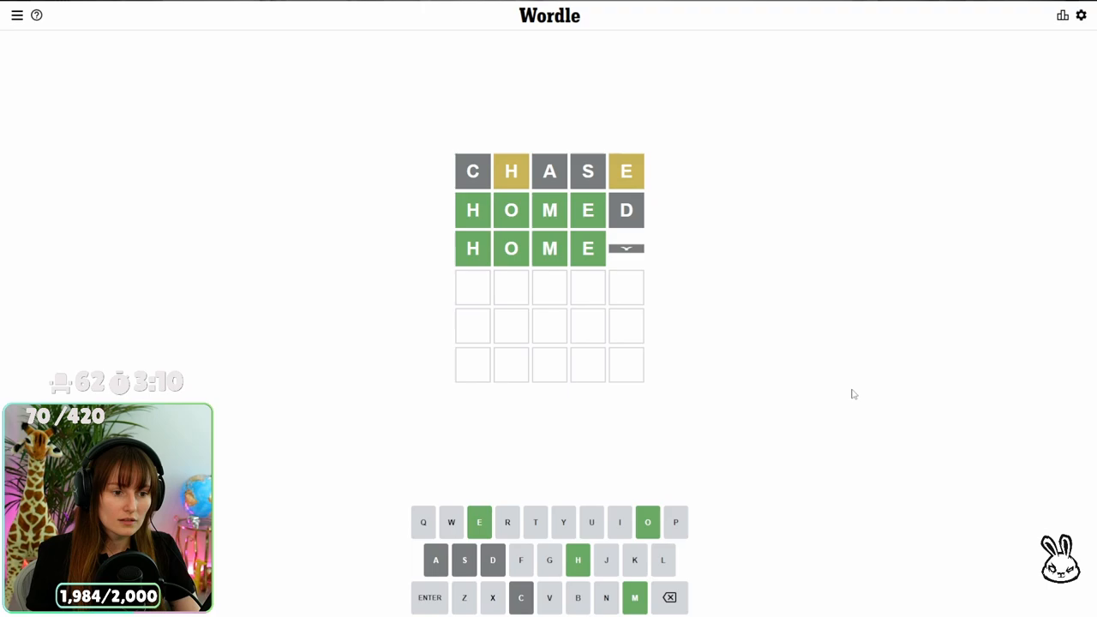
left_click(429, 597)
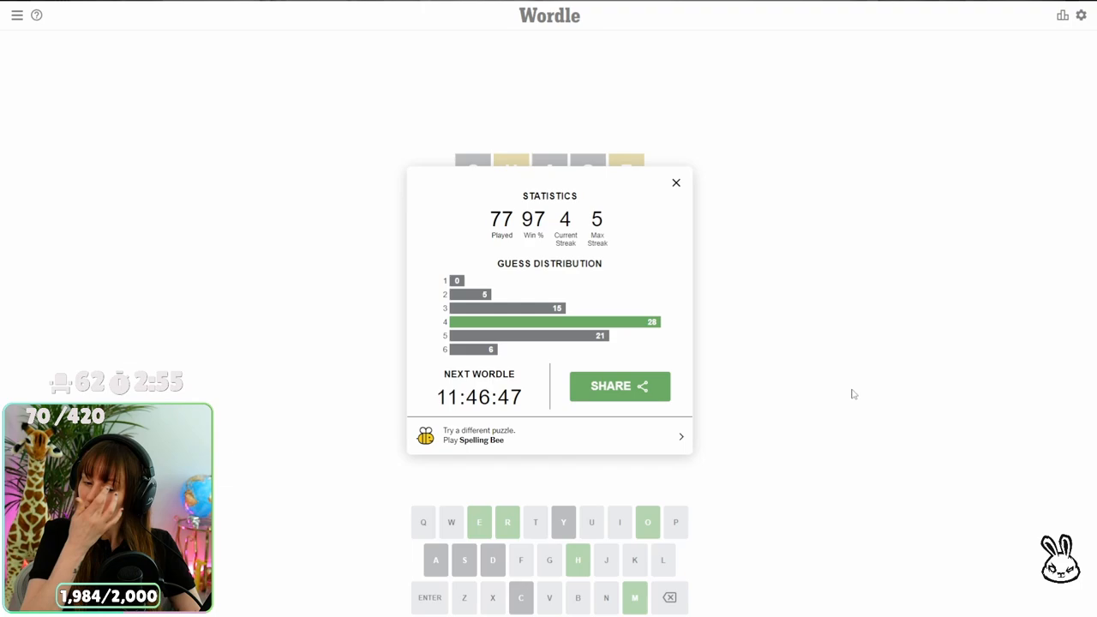
Step: Dismiss the Wordle statistics and move on to the Worldle puzzle
left_click(676, 182)
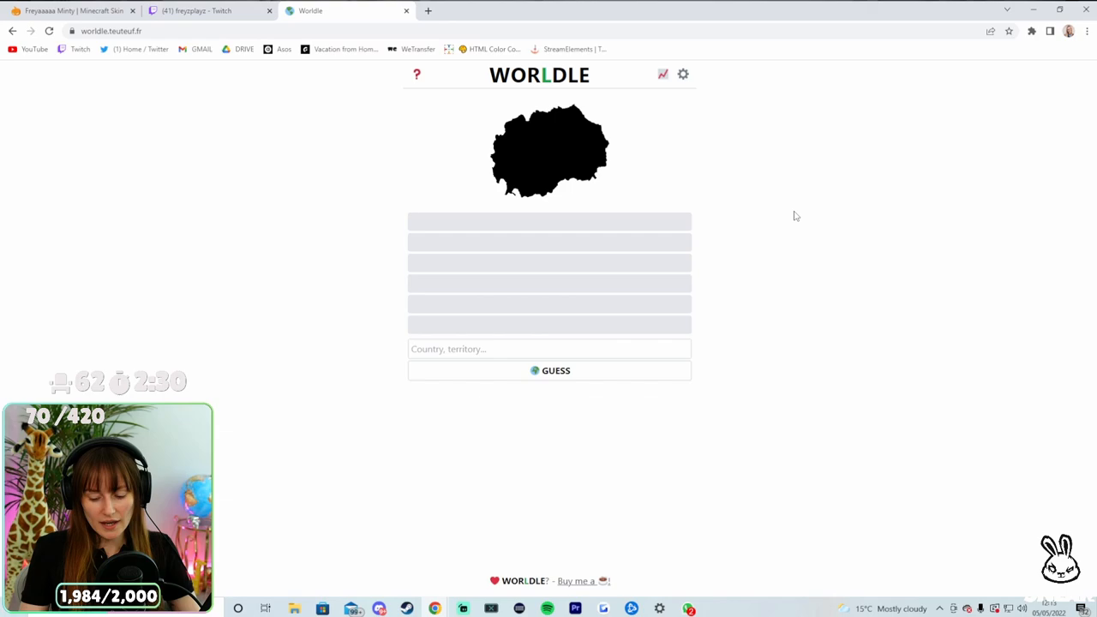
left_click(549, 349)
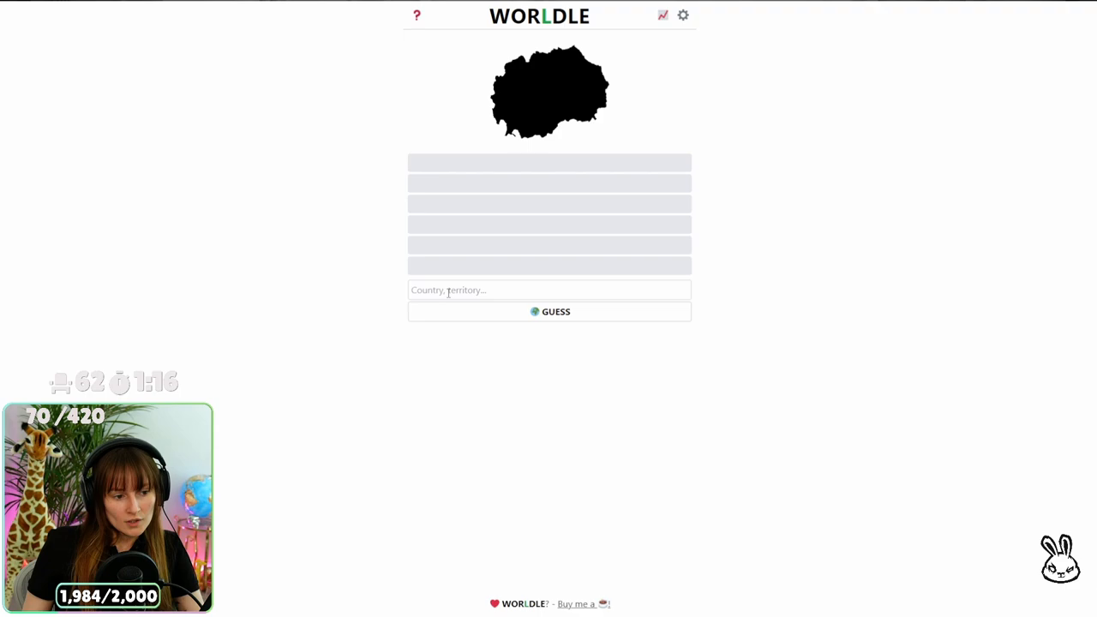
Step: Guess South Sudan from the 'sout' suggestions, then Sudan
left_click(548, 290)
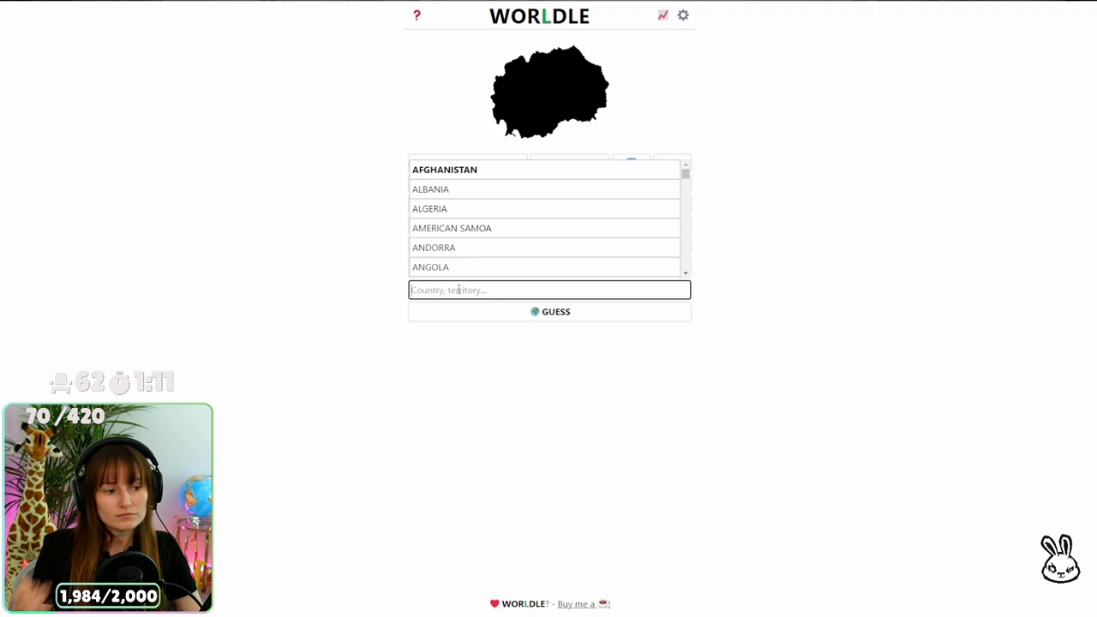
type("sout")
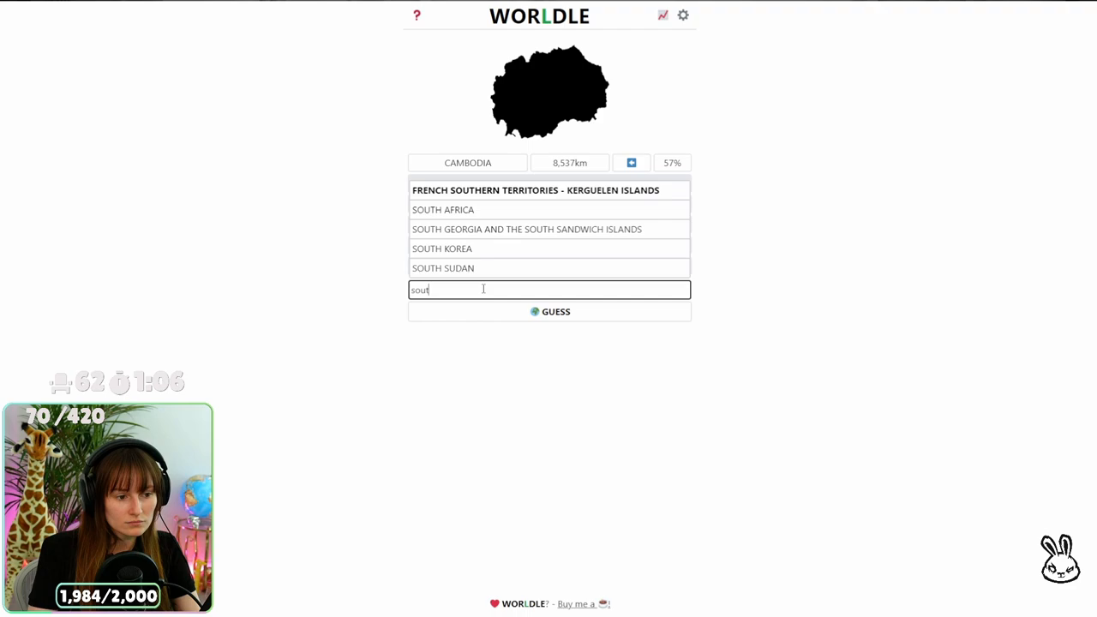
left_click(549, 312)
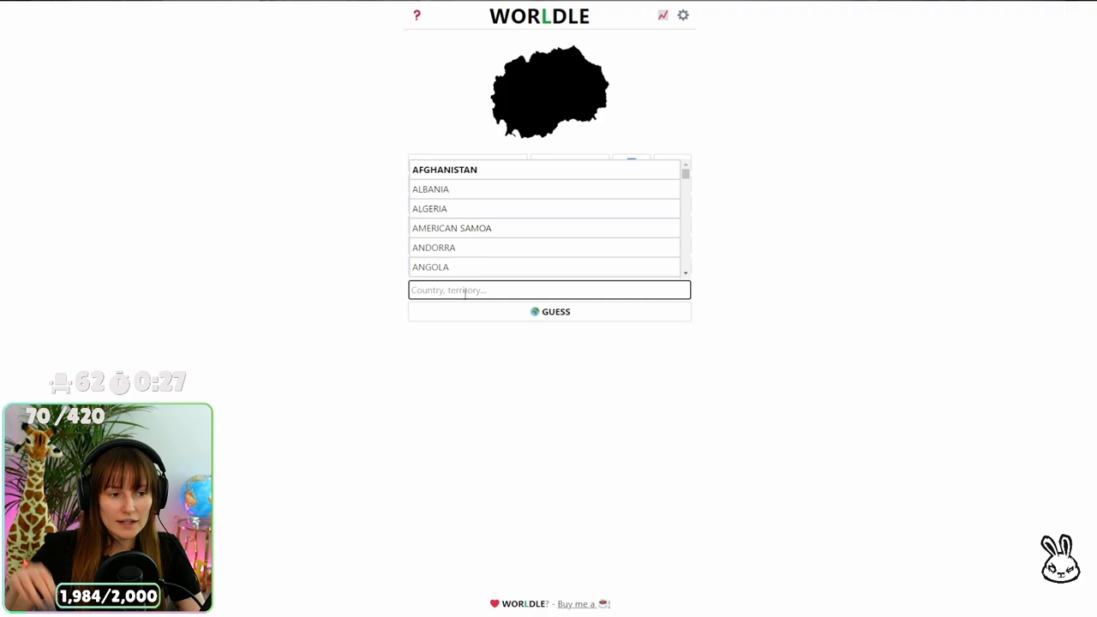
Step: Guess Iraq (2,144 km, 89%) and then Turkey (1,182 km, 94%)
type("i")
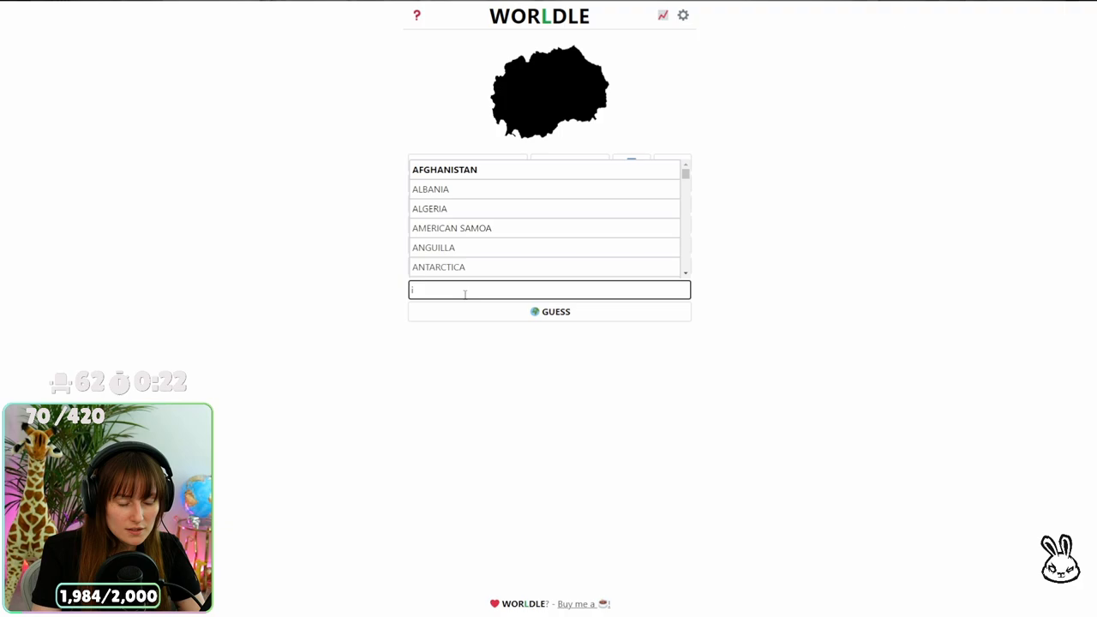
type("RAQ")
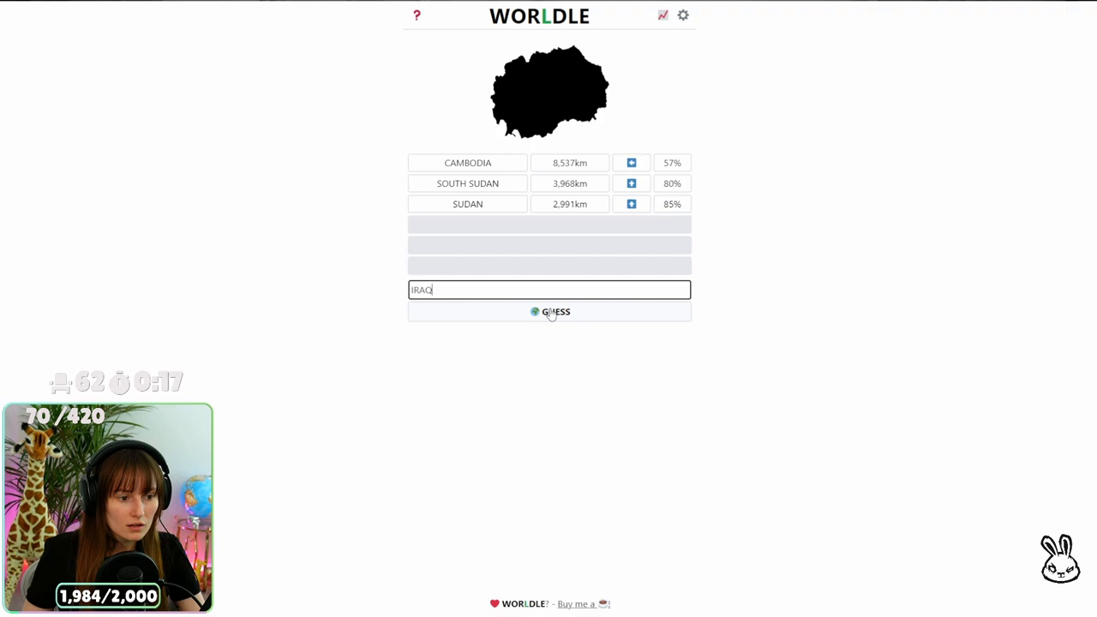
left_click(555, 311)
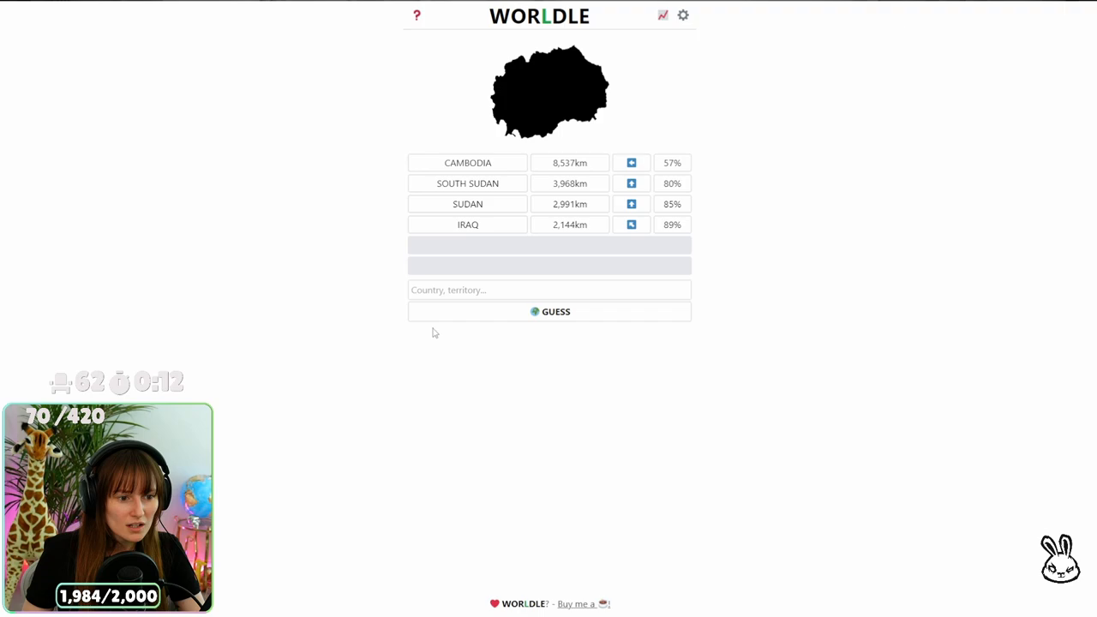
left_click(549, 290)
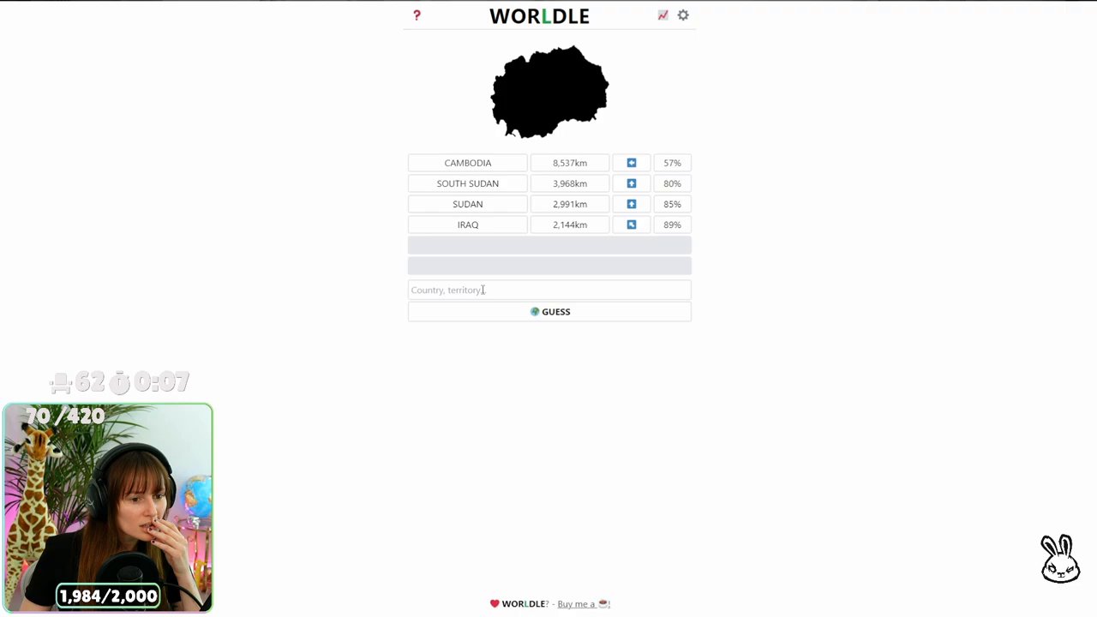
type("TURKEY")
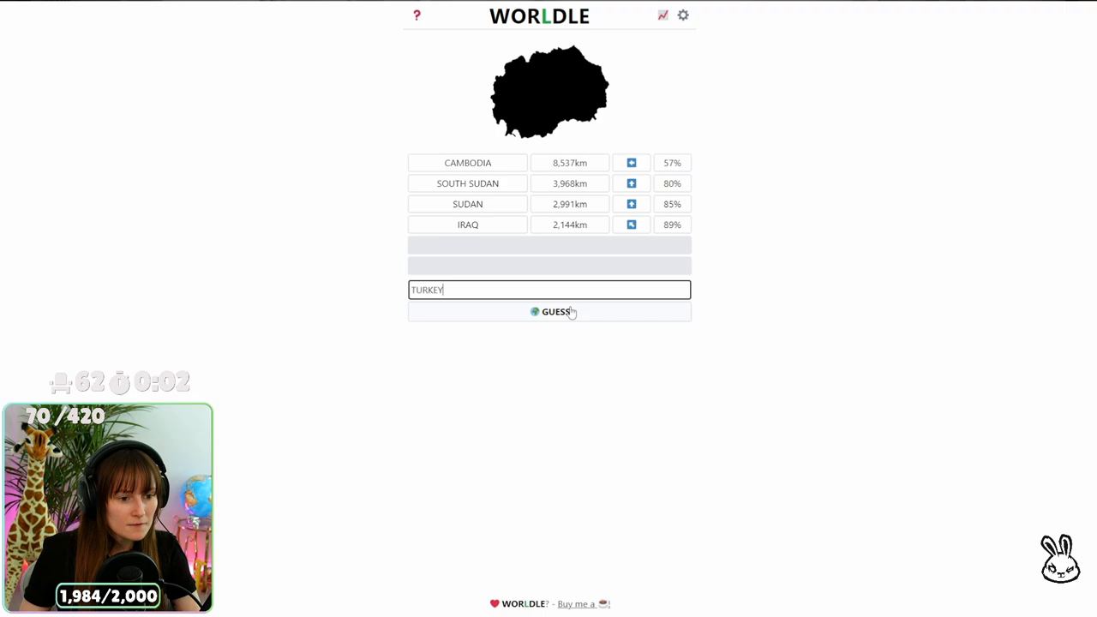
left_click(556, 311)
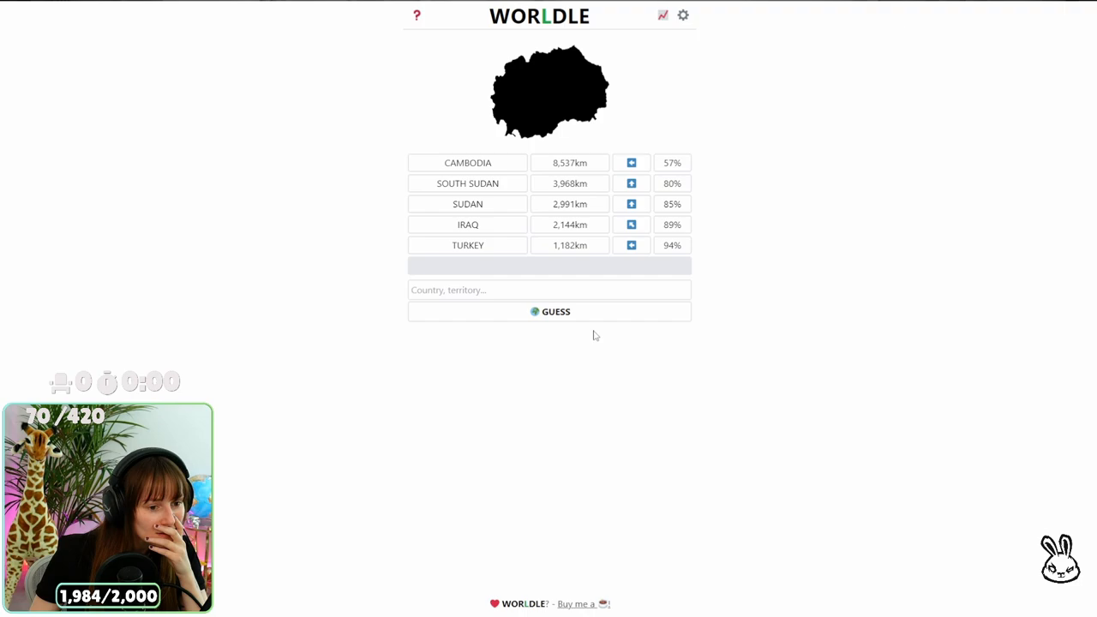
Step: Scroll through the full country suggestion list below the silhouette
left_click(549, 289)
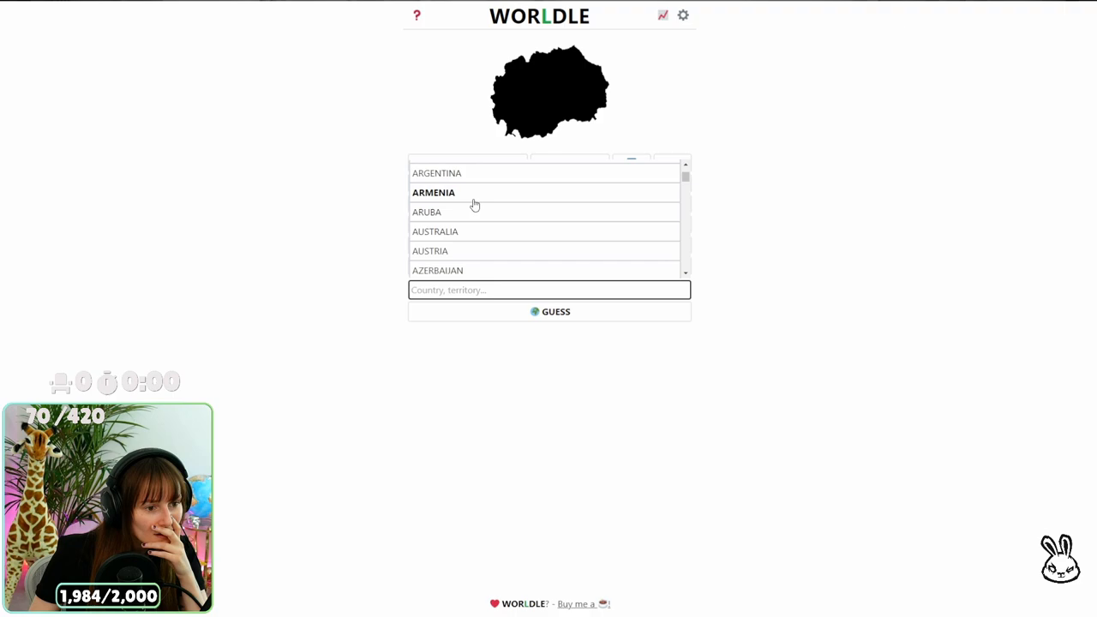
scroll("down", 3)
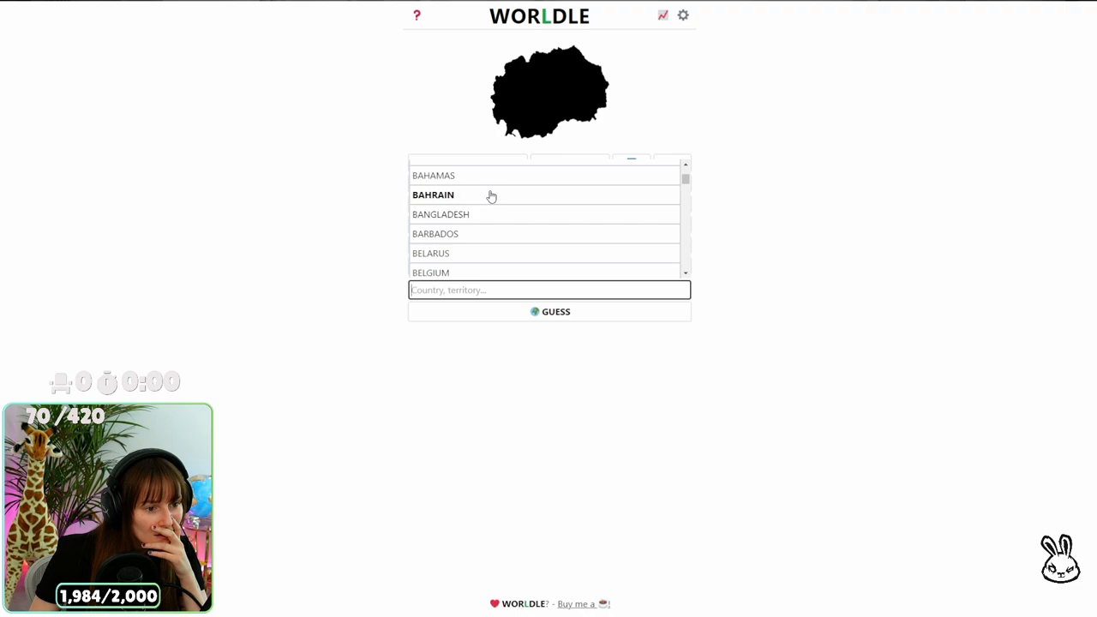
scroll("down", 3)
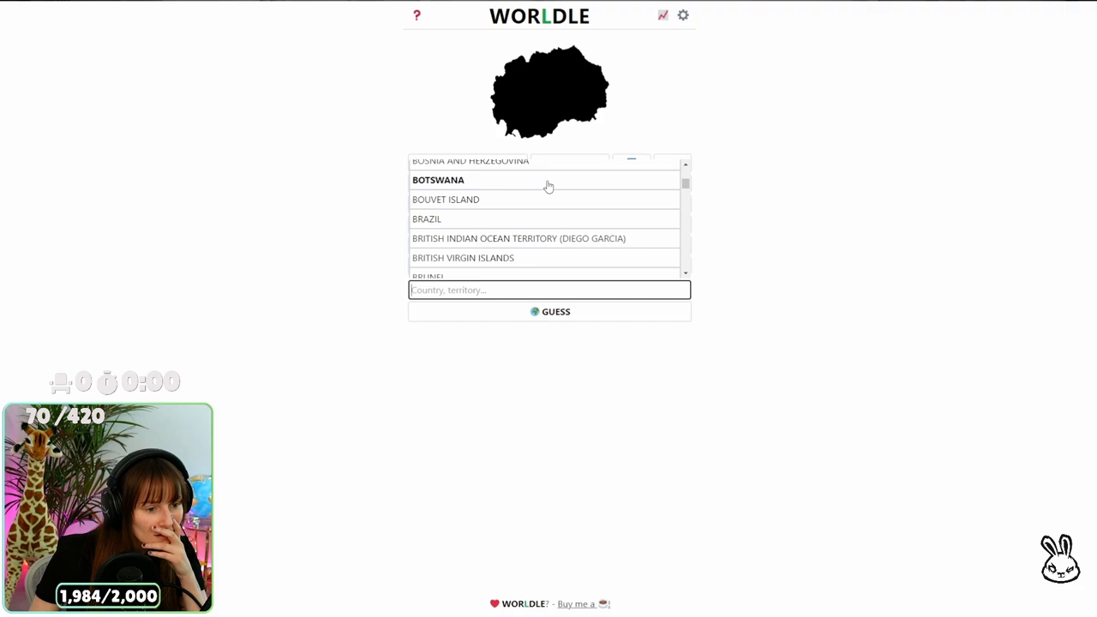
scroll("down", 3)
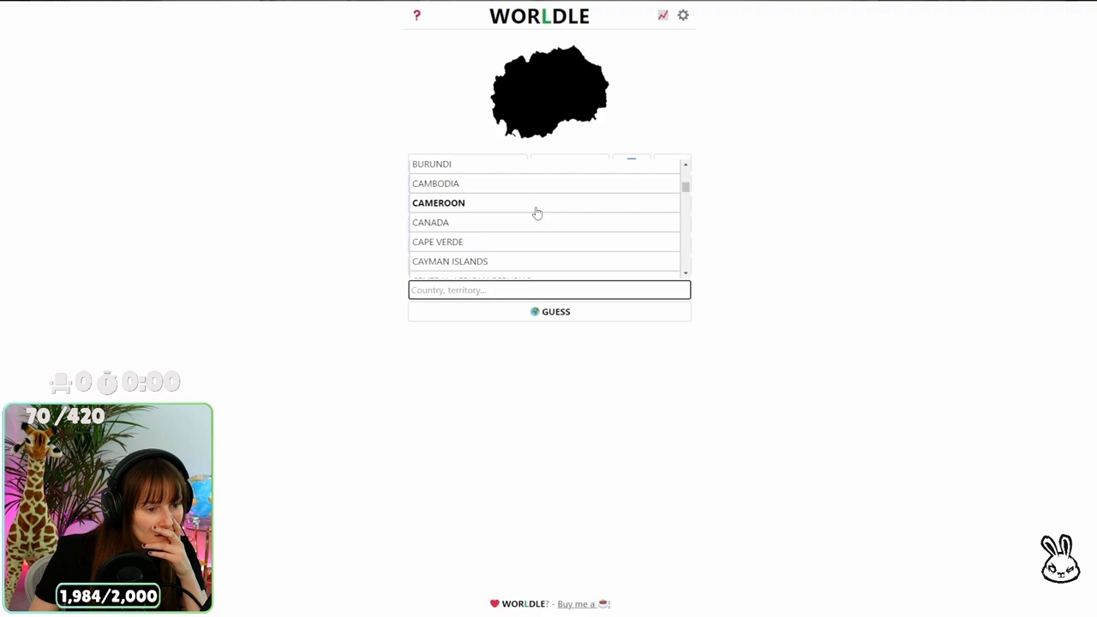
scroll("down", 3)
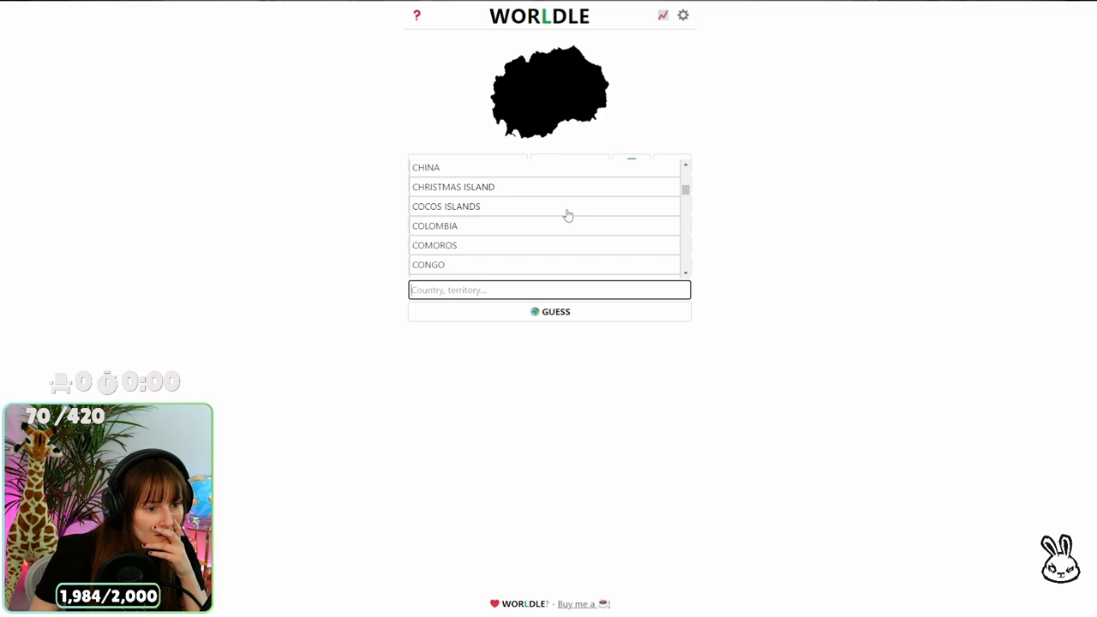
scroll("down", 3)
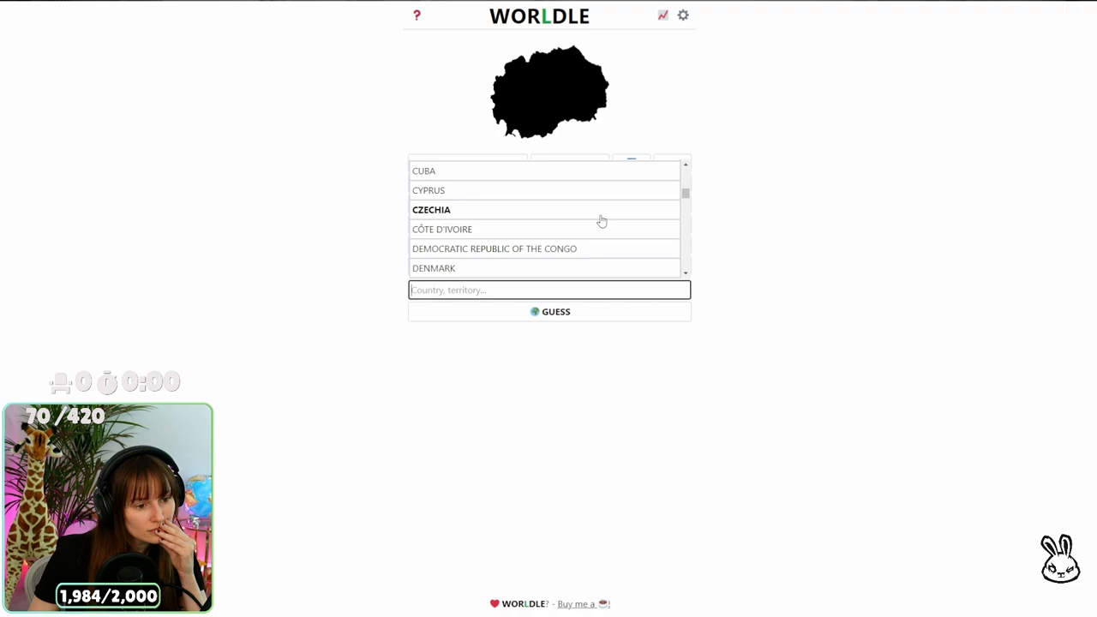
scroll("down", 3)
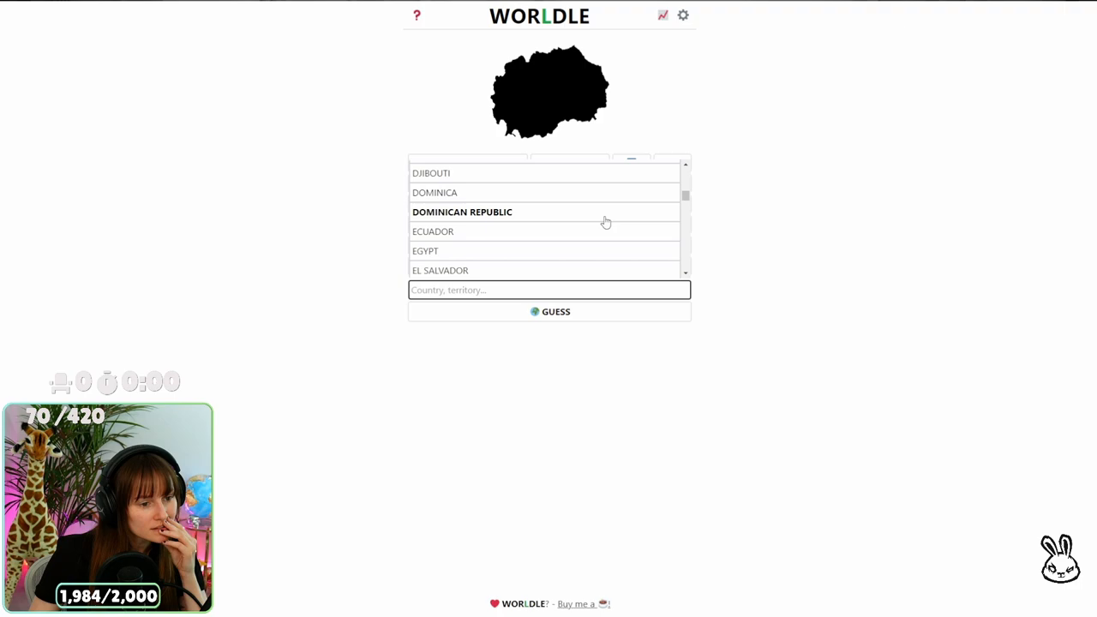
scroll("down", 3)
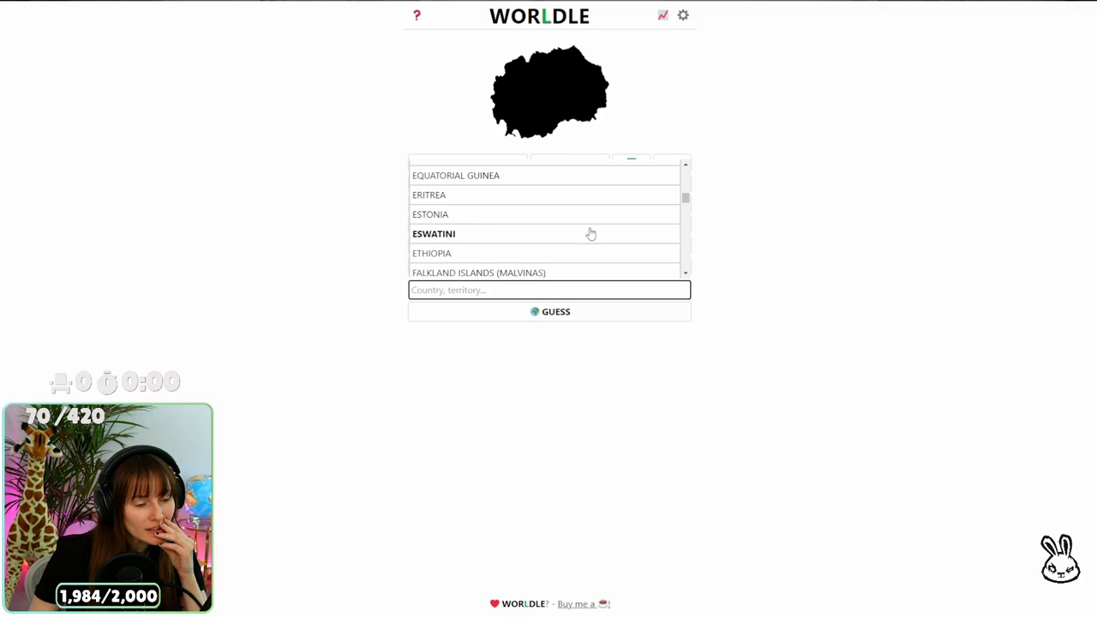
scroll("down", 3)
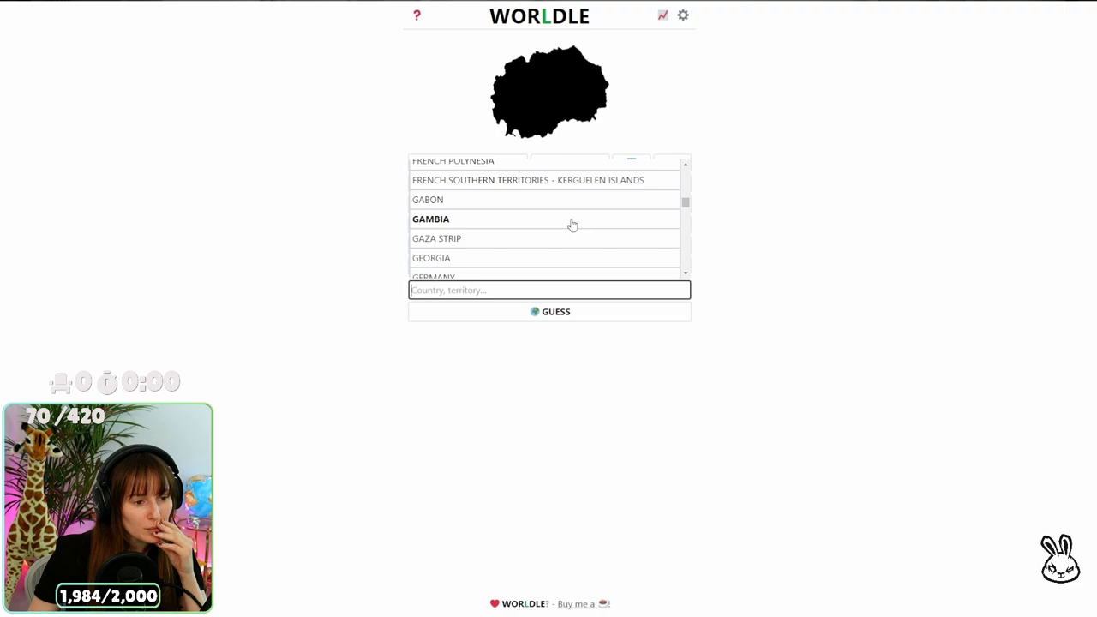
scroll("down", 3)
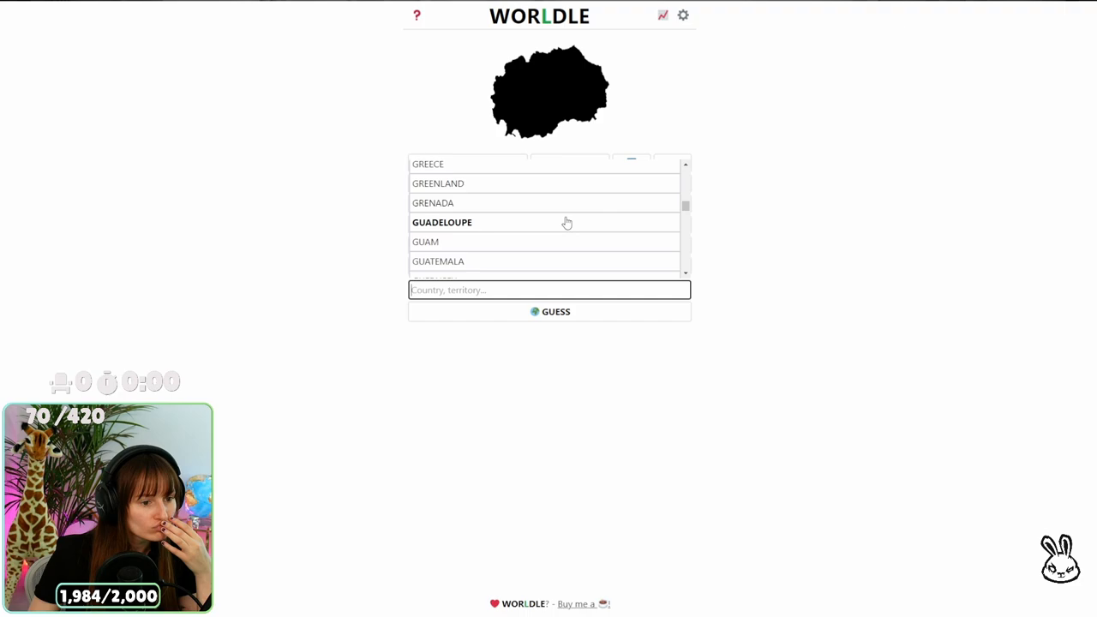
scroll("down", 3)
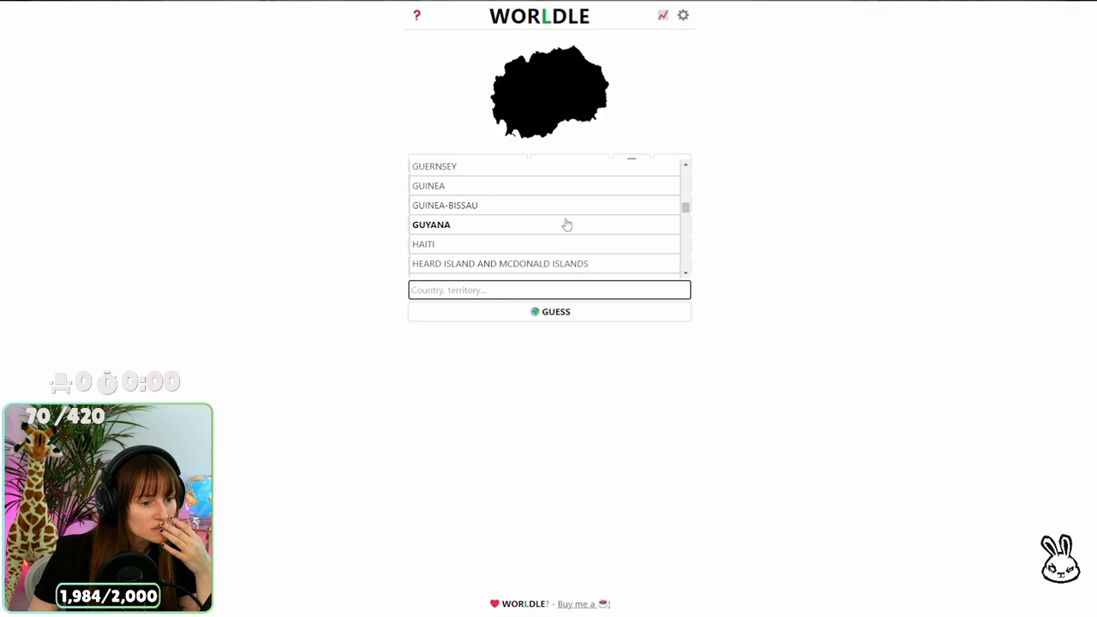
scroll("down", 3)
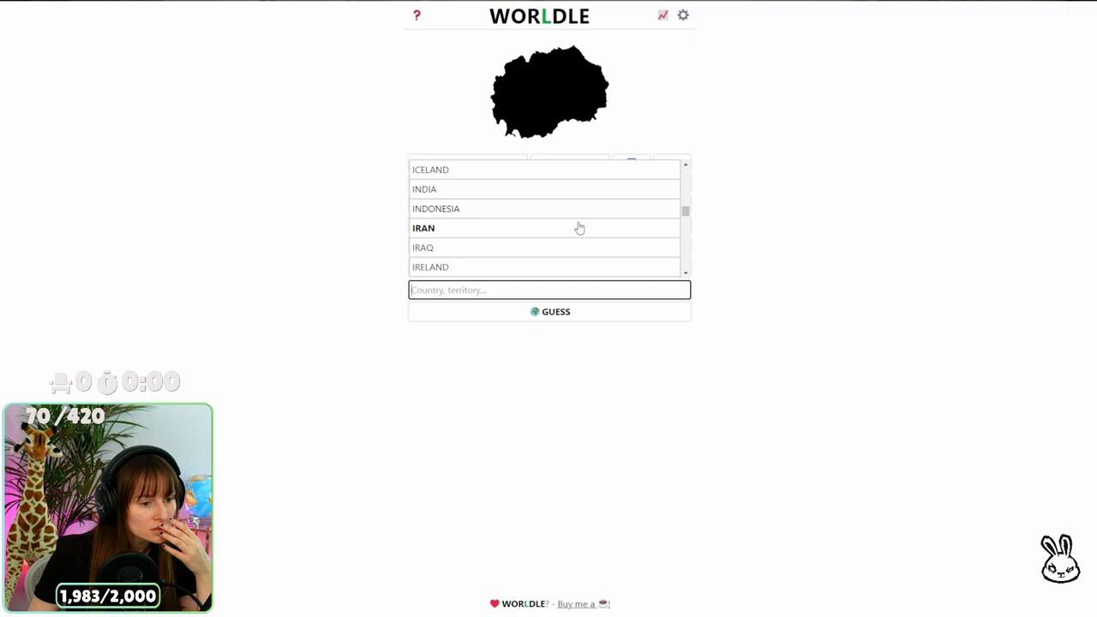
scroll("down", 3)
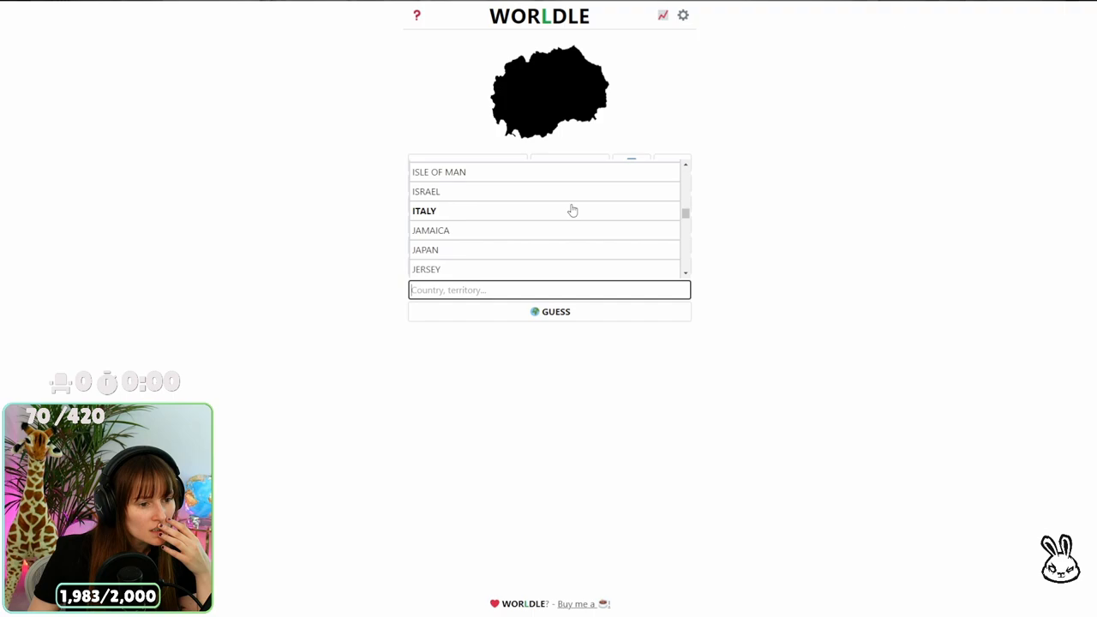
scroll("down", 3)
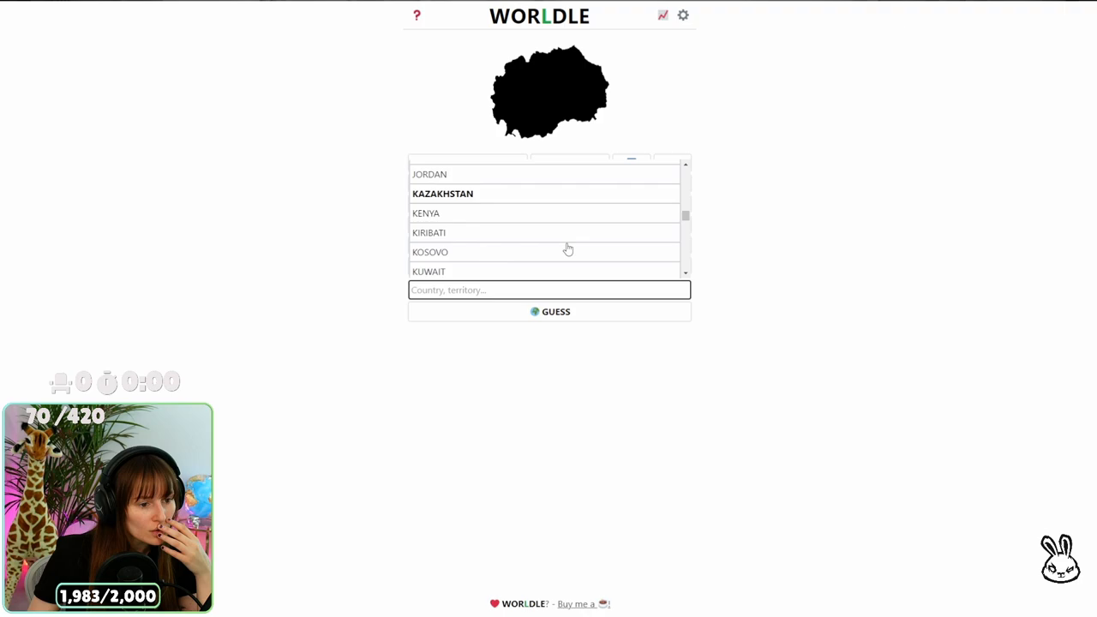
scroll("down", 3)
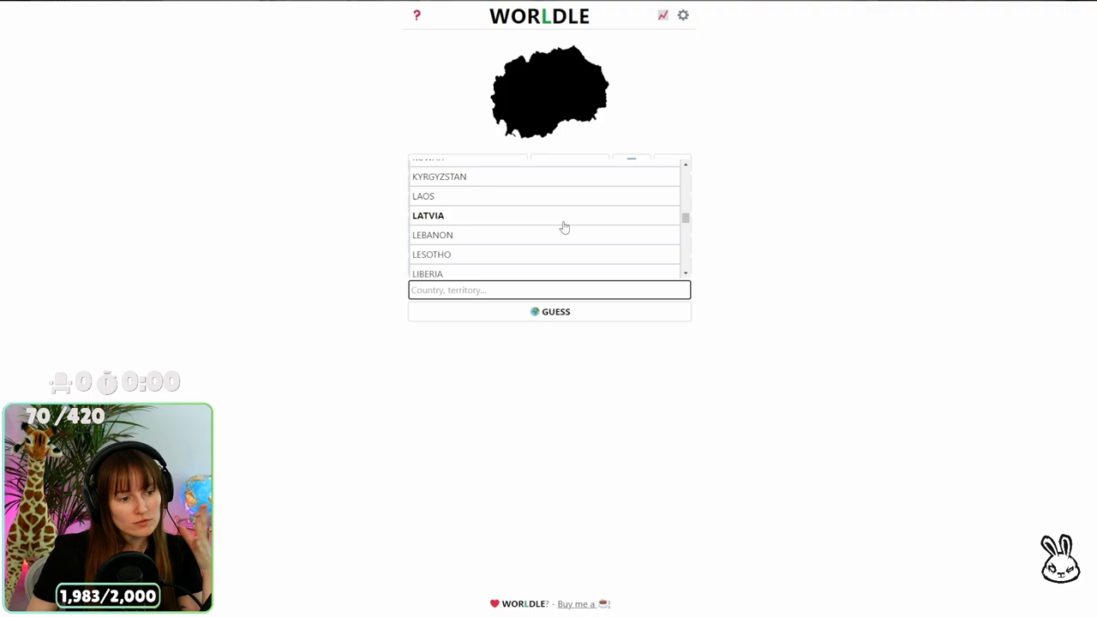
scroll("down", 3)
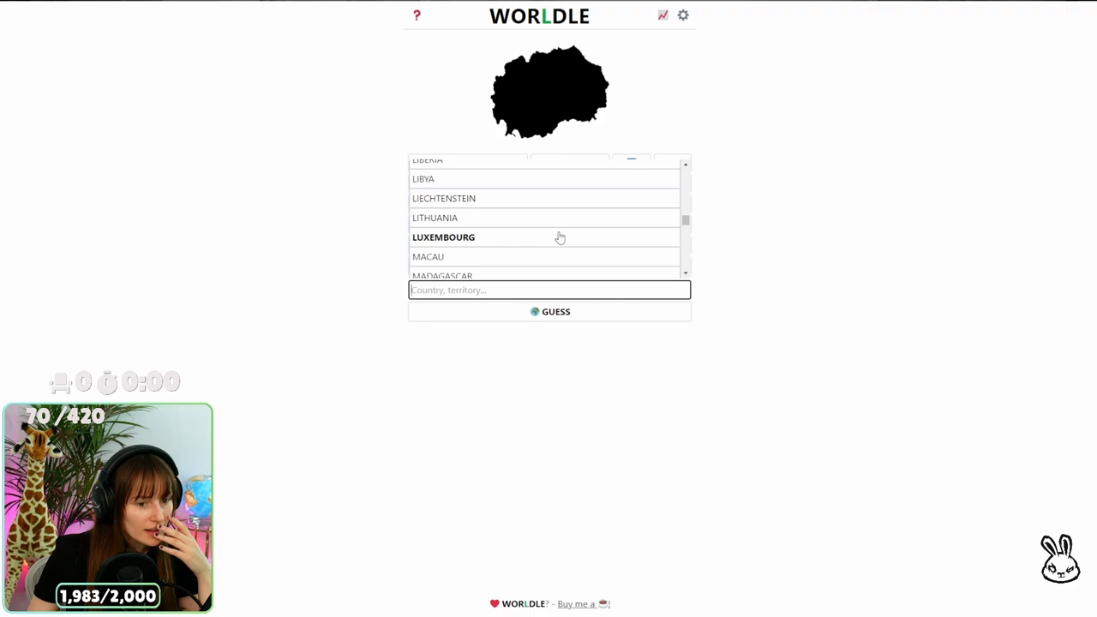
scroll("down", 3)
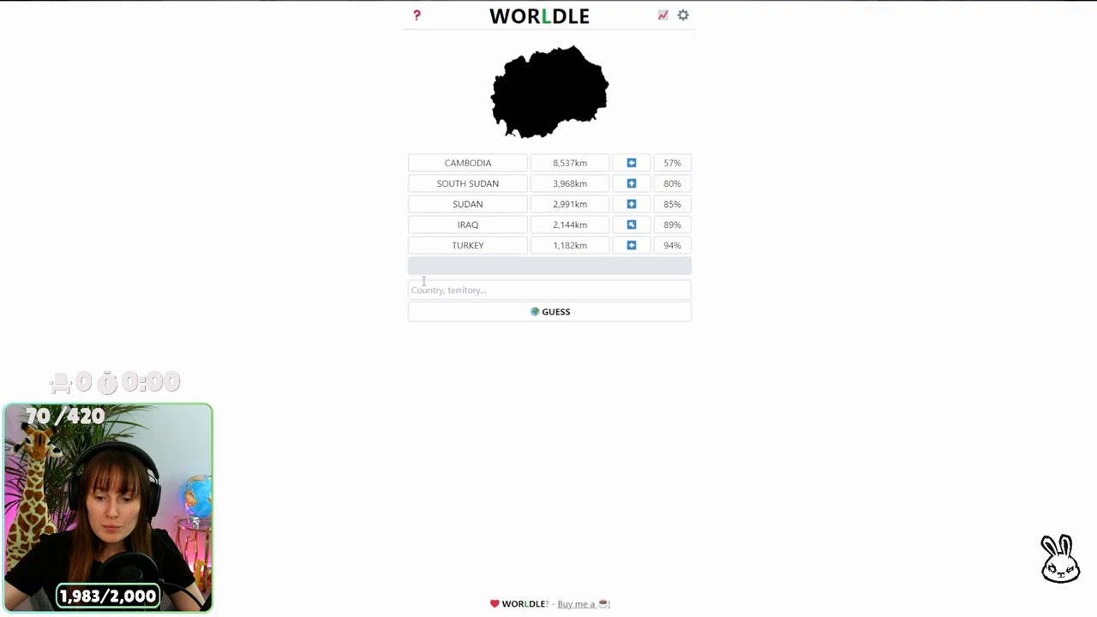
Step: Guess Bosnia and Herzegovina (420 km, 97%), revealing North Macedonia, and view it on a map
type("b")
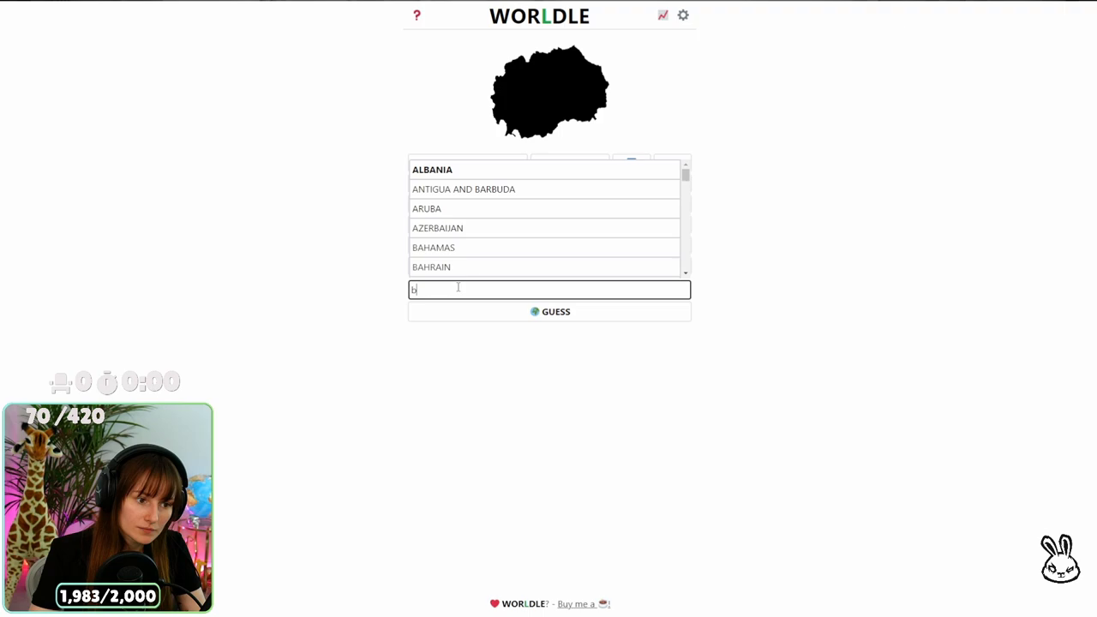
left_click(549, 311)
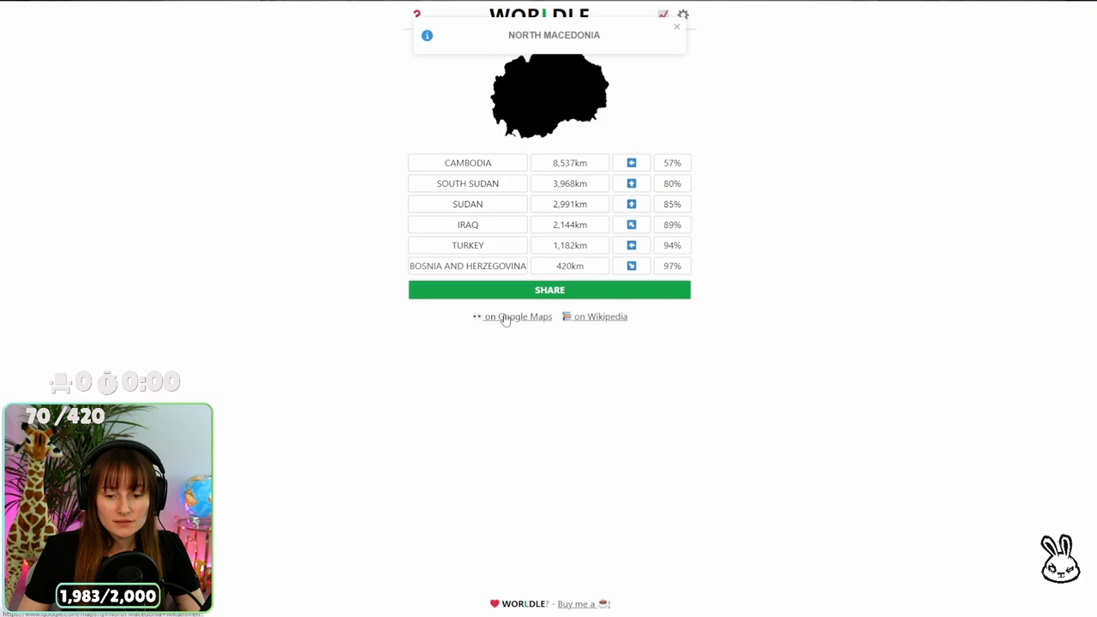
left_click(520, 317)
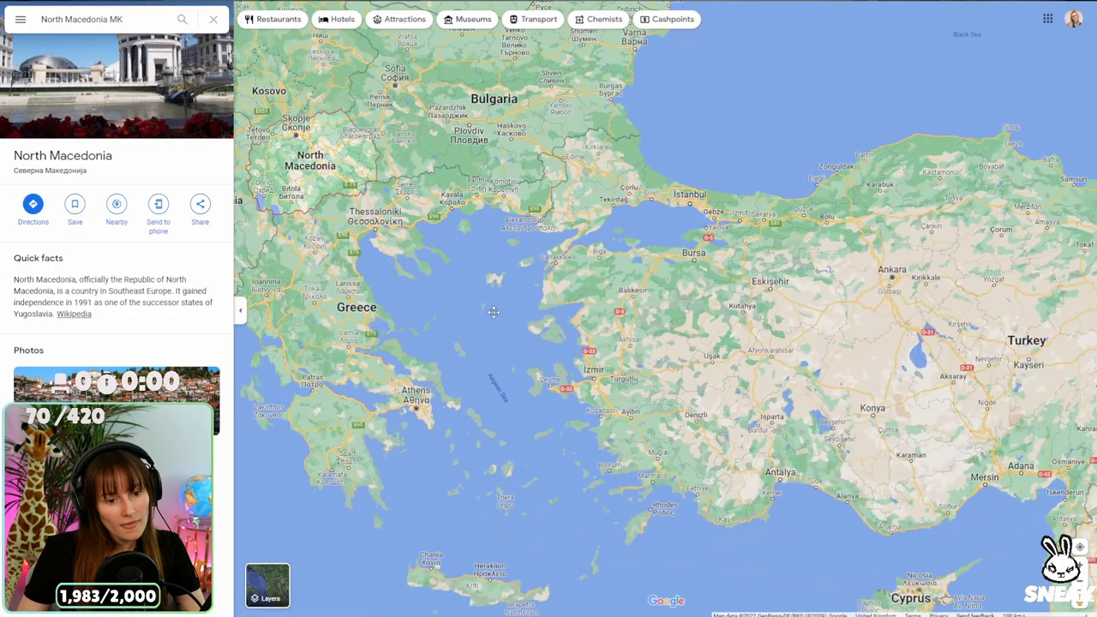
Step: Scroll North Macedonia's Google Maps information card
scroll("down", 3)
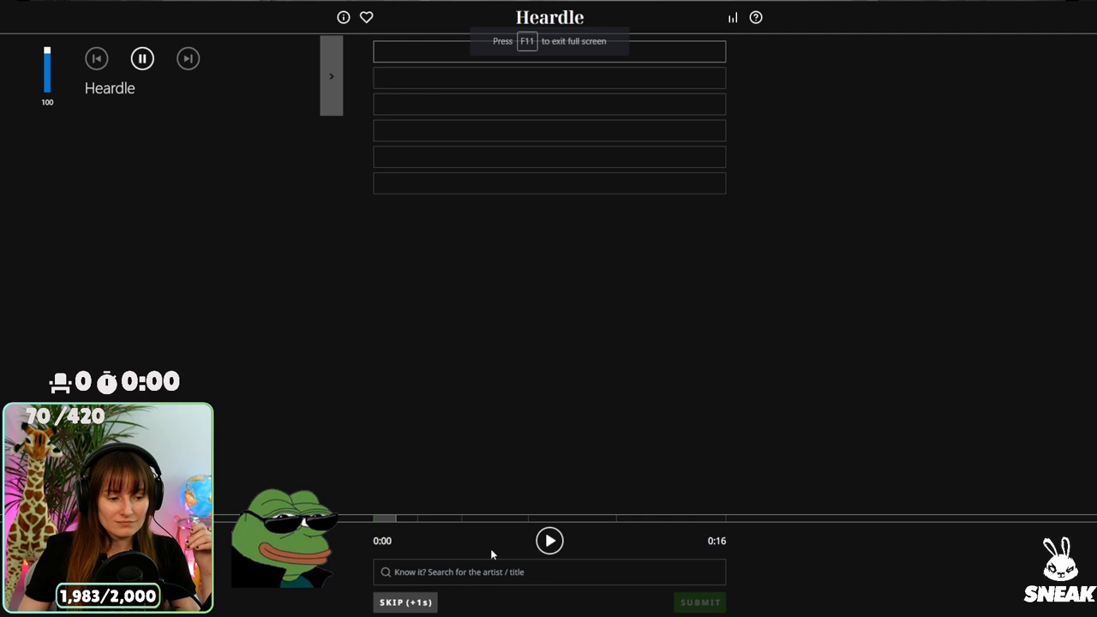
Step: Enter 'TLC - No Scrubs' as the Heardle guess
type("TLC - No Scrubs")
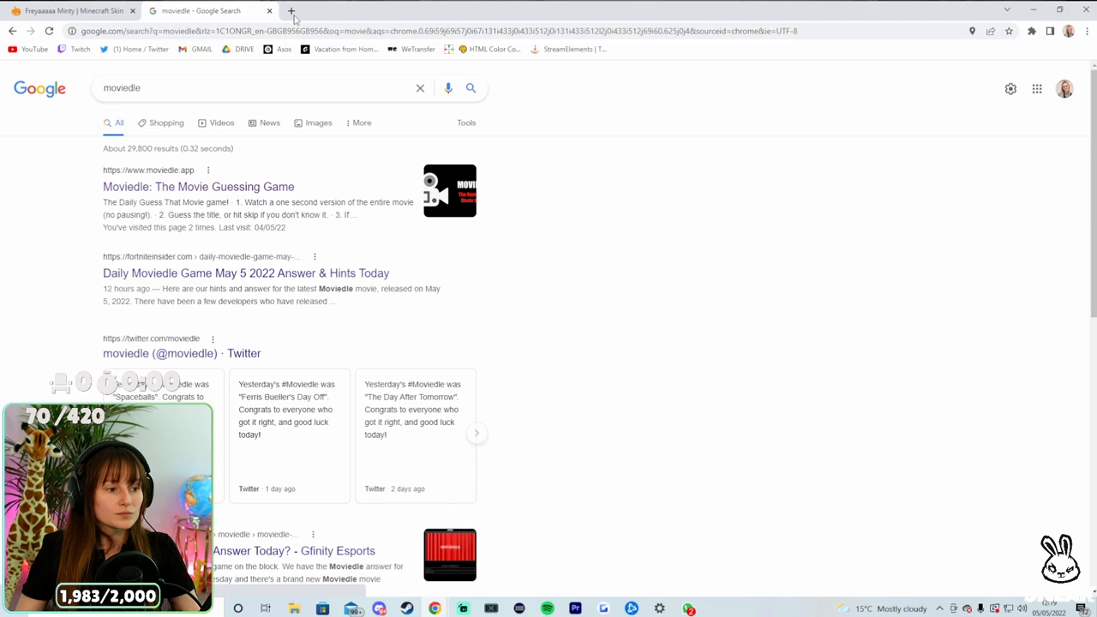
Step: Open the 'Moviedle: The Movie Guessing Game' result and view it full screen
left_click(198, 186)
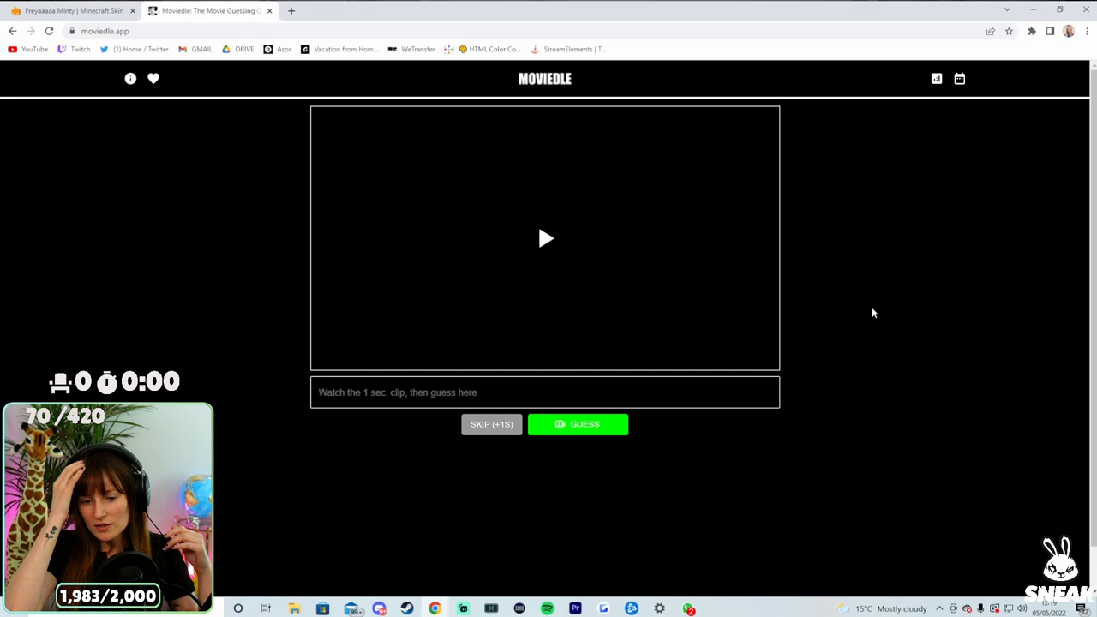
key("F11")
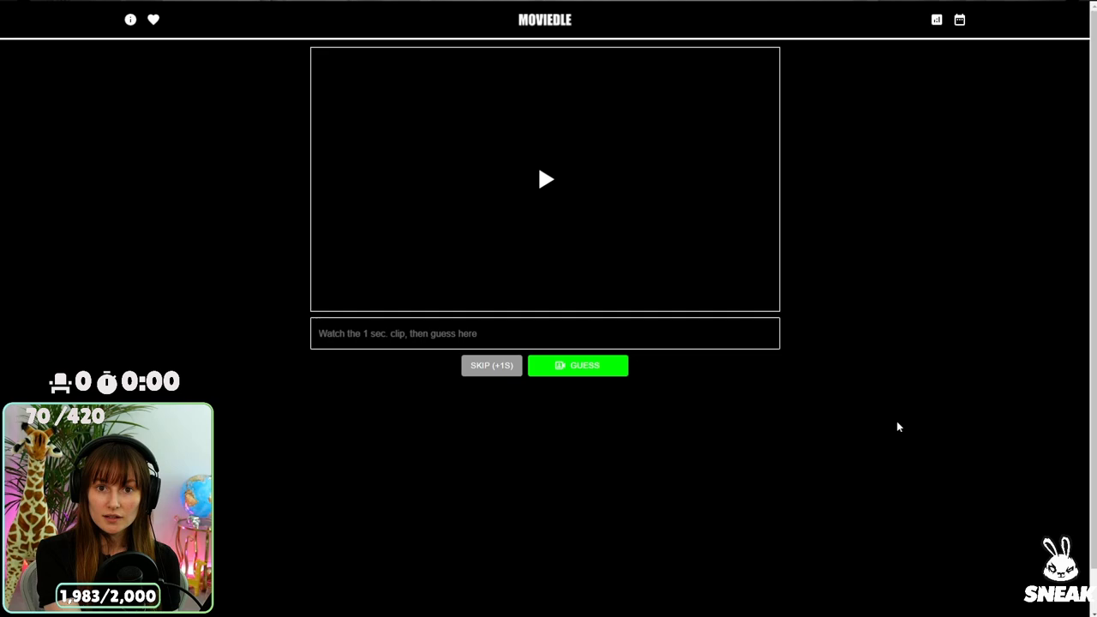
Step: Play the one-second clip and guess 'Cast Away' from the suggestions
left_click(546, 179)
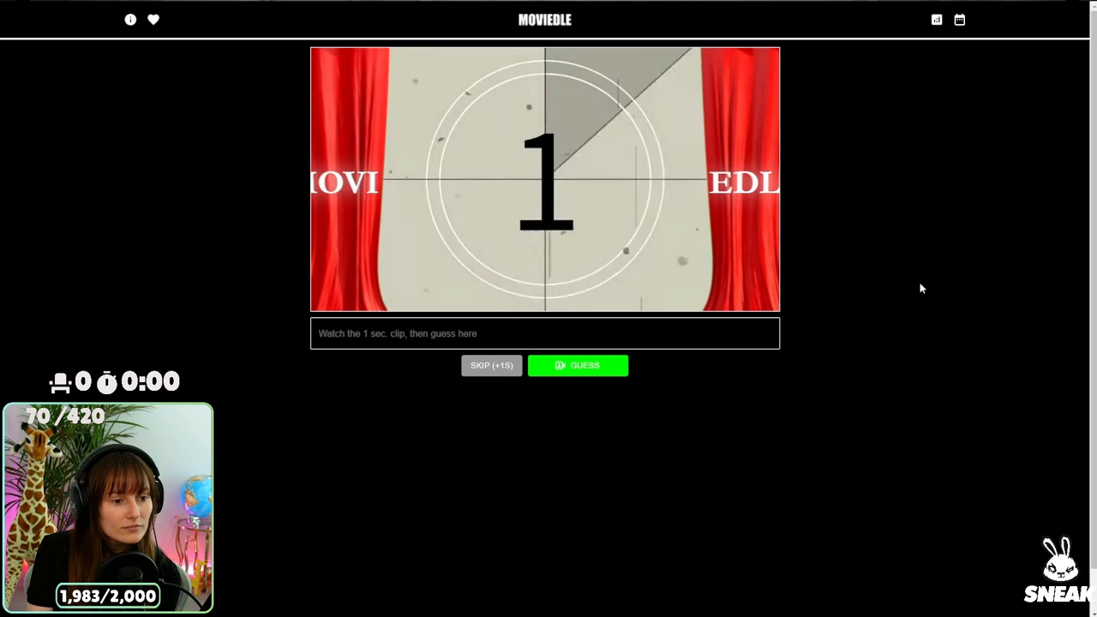
type("cast")
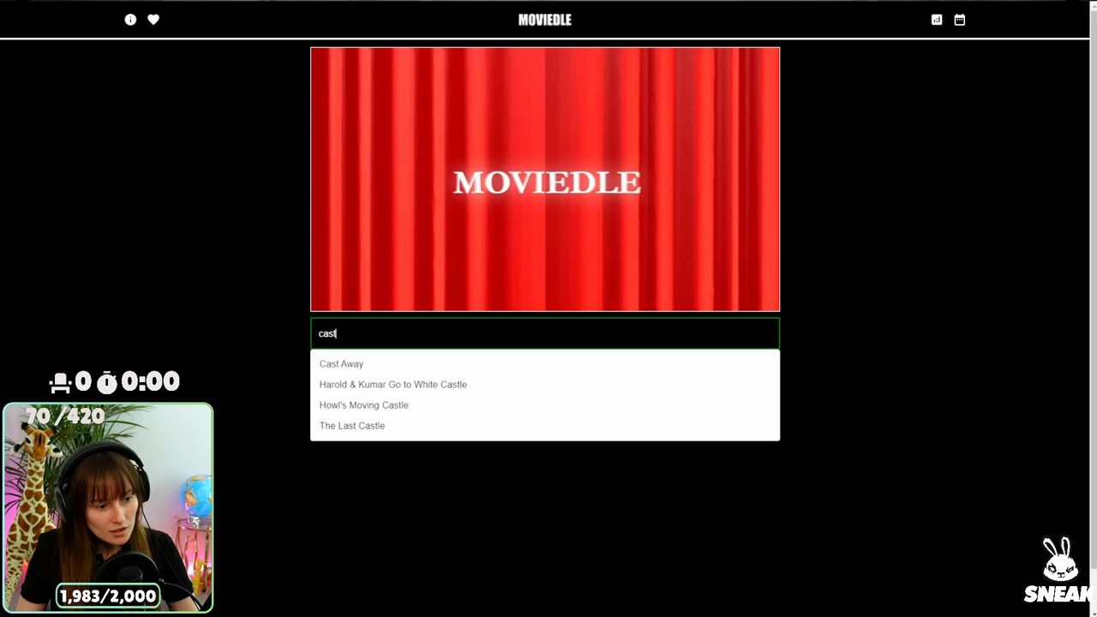
left_click(341, 363)
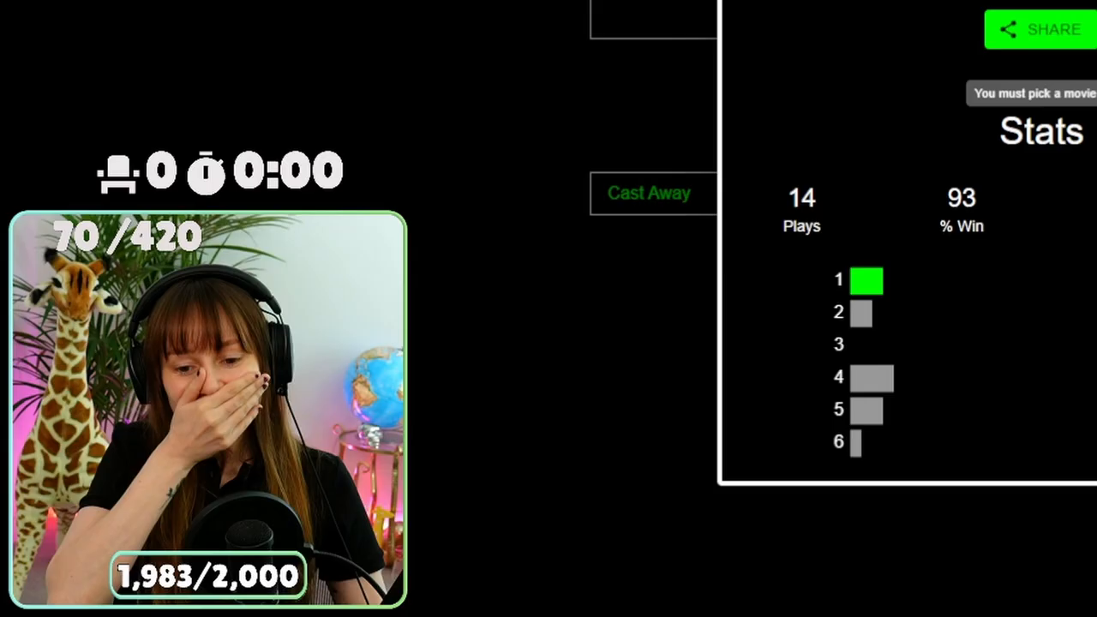